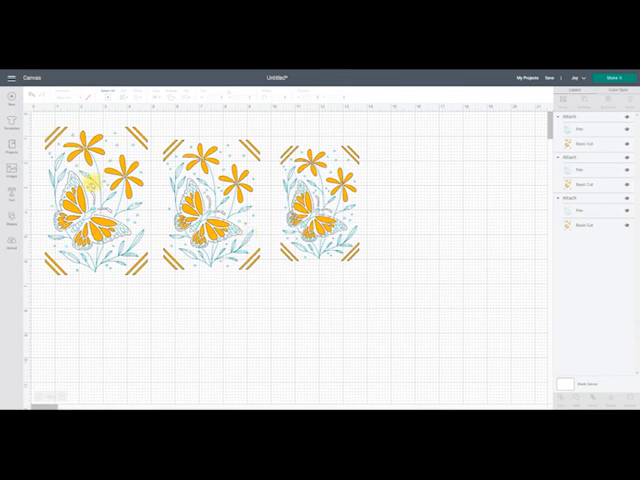
Select the extra butterfly-and-flower card copies and delete them, keeping one attached design
click(100, 205)
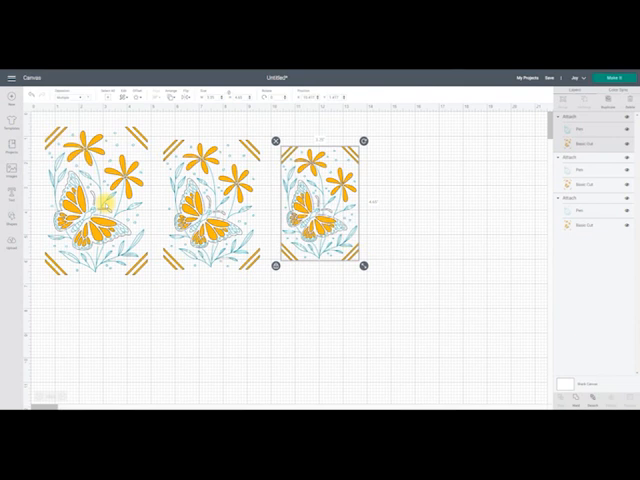
click(100, 205)
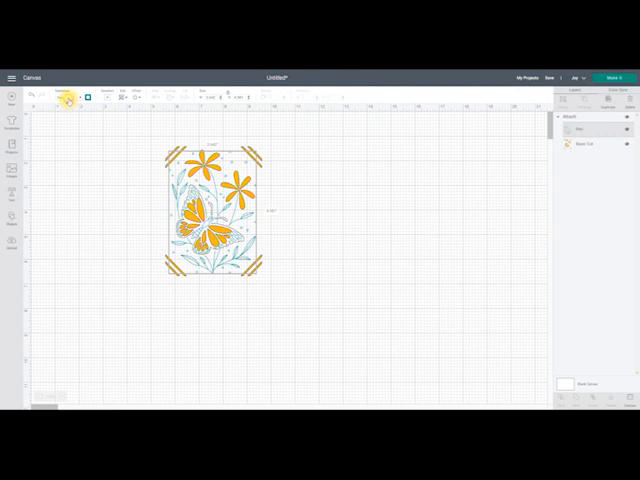
Switch the Pen layer to Emerald foil, then select the stacked copies and align them centred
click(70, 97)
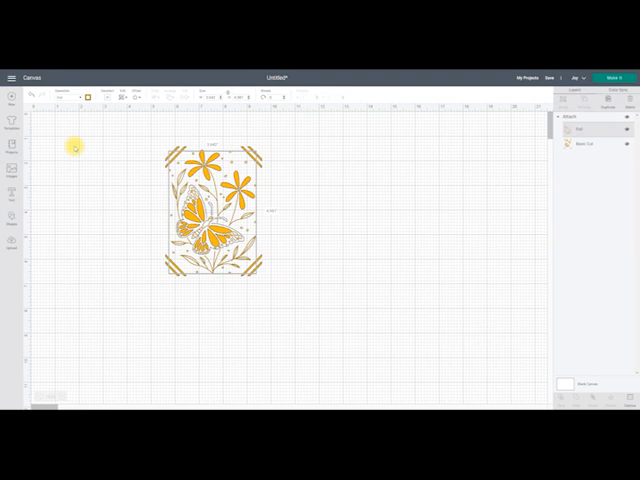
click(92, 97)
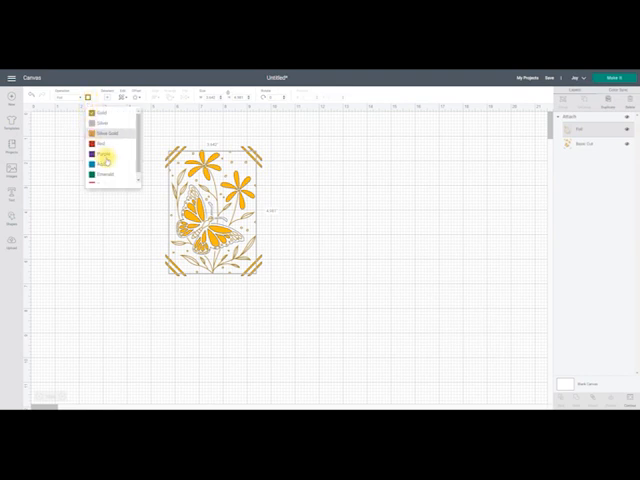
click(96, 177)
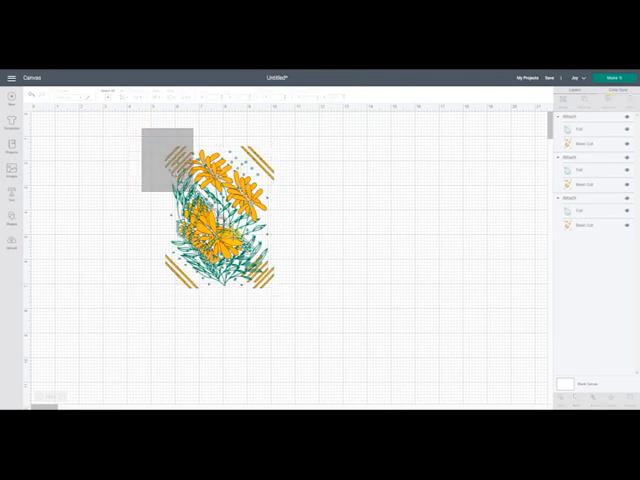
click(219, 215)
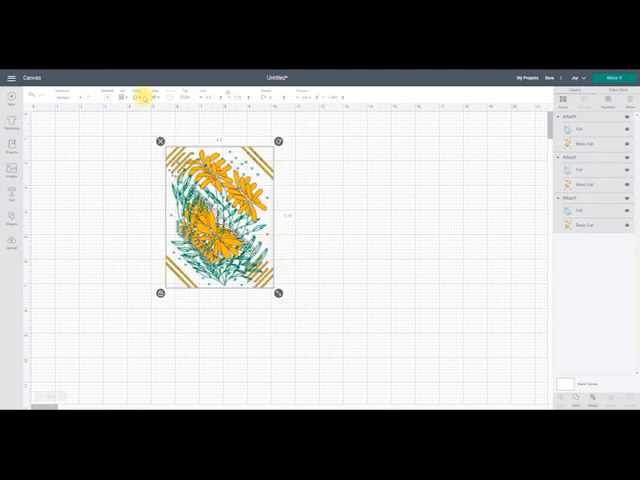
click(138, 90)
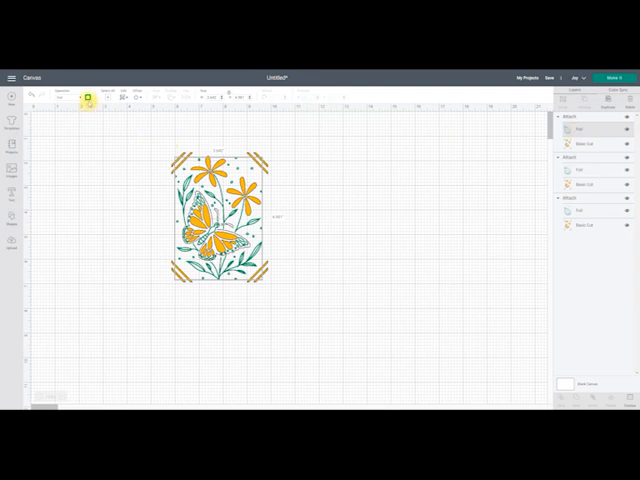
Set one copy's foil colour to Purple and hide part of its contours
click(92, 91)
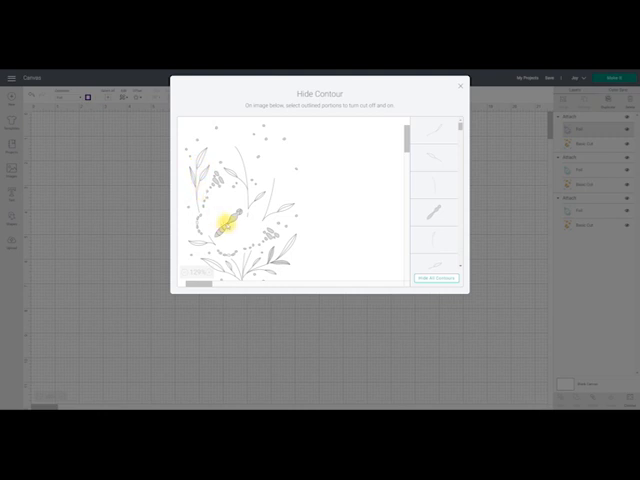
click(438, 278)
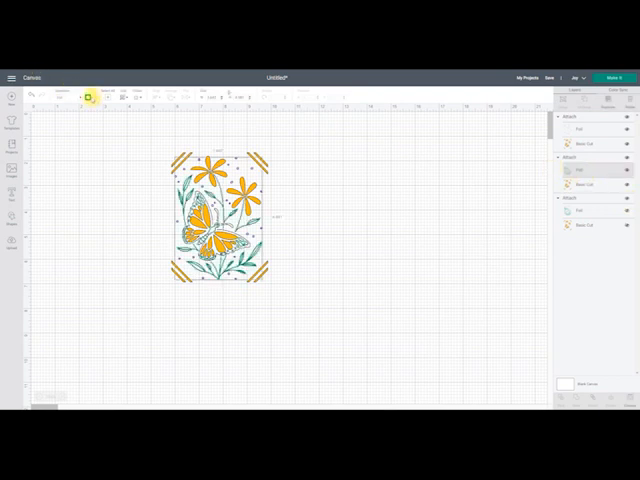
Set the next Foil layer's colour to Aqua and move on to the make stage
click(90, 97)
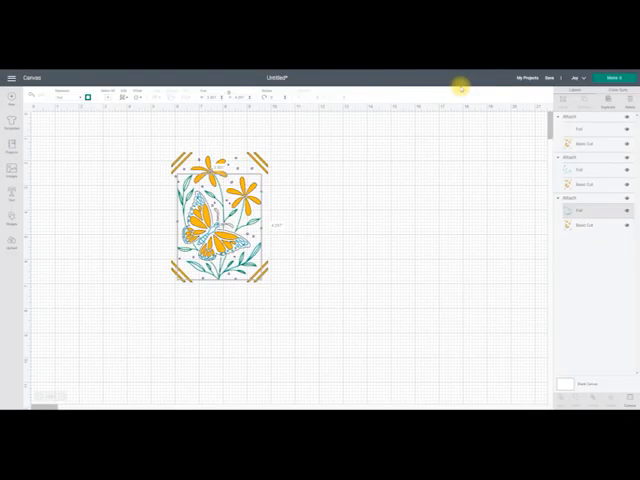
click(322, 260)
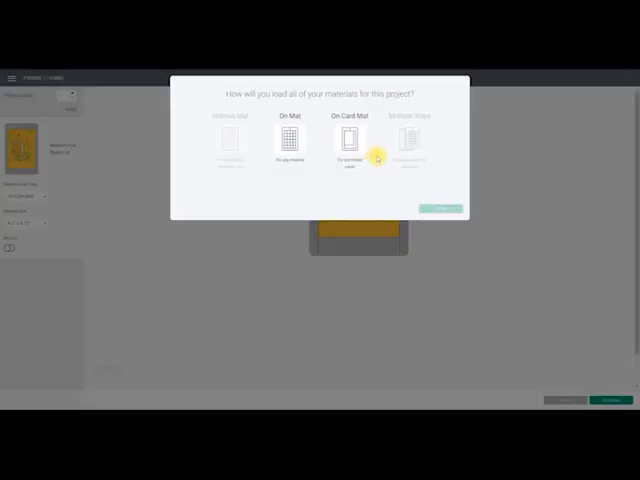
Choose On Card Mat as the loading method and confirm with Done
click(351, 145)
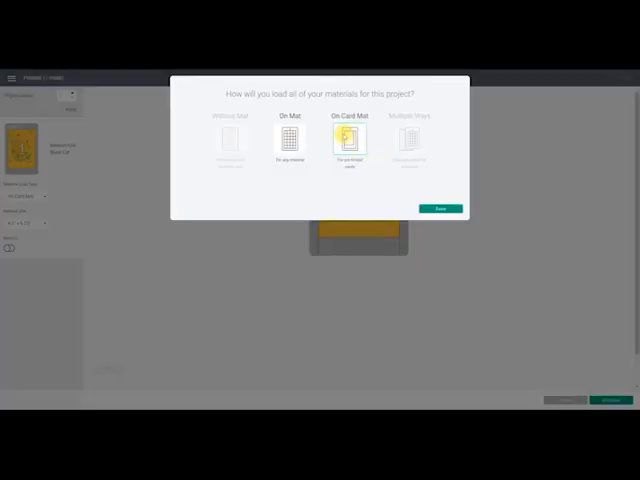
click(440, 208)
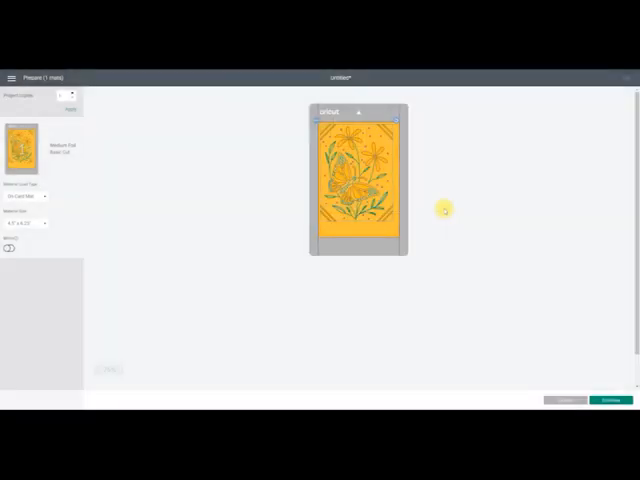
mouse_move(10, 237)
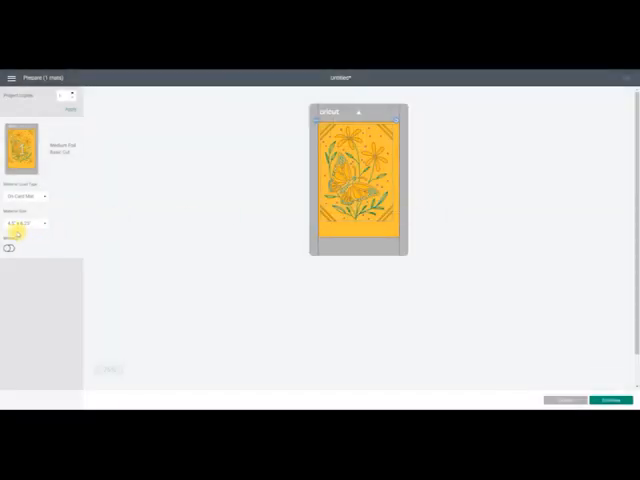
Set the card mat's material size to 4.25" x 5.5"
click(33, 222)
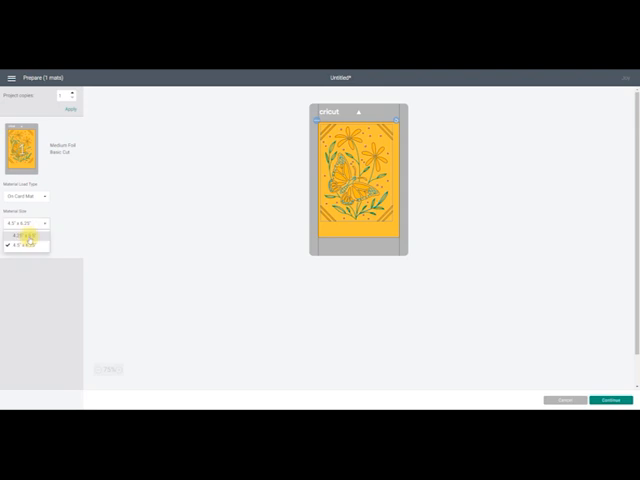
click(30, 232)
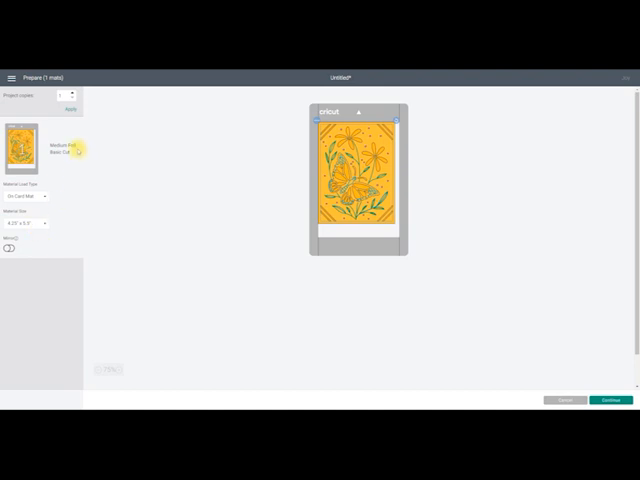
mouse_move(604, 353)
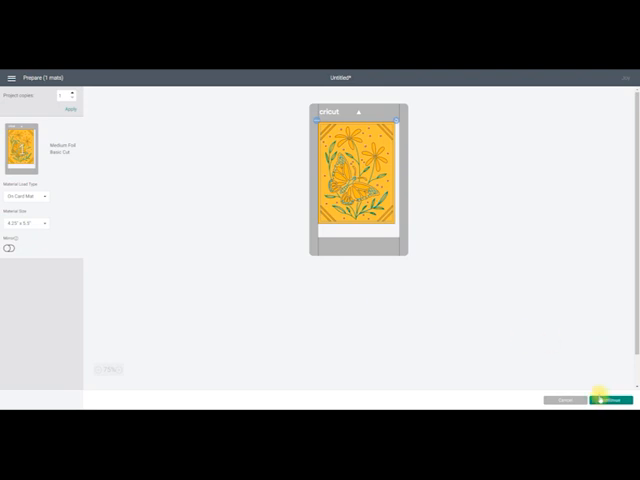
Continue to the machine and pick Insert Card as the base material for the emerald foil pass
click(608, 397)
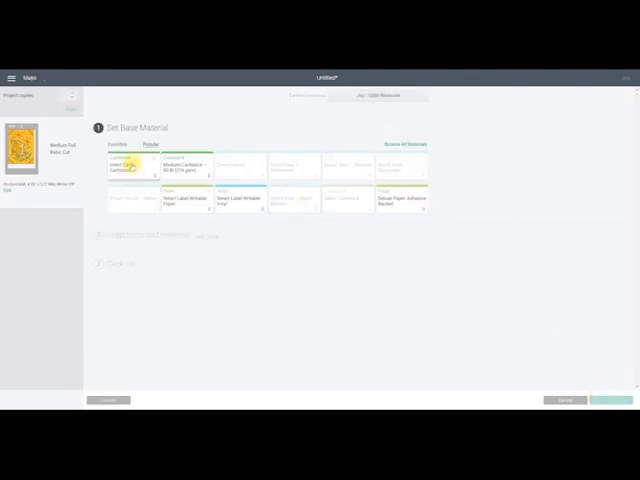
click(130, 165)
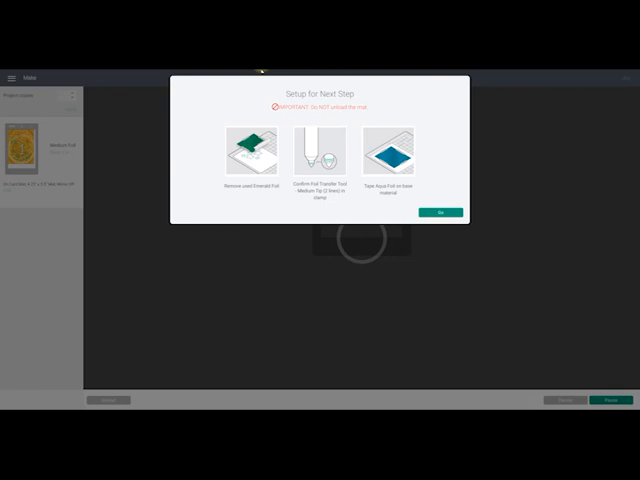
Start the aqua foil pass and let it finish
click(440, 212)
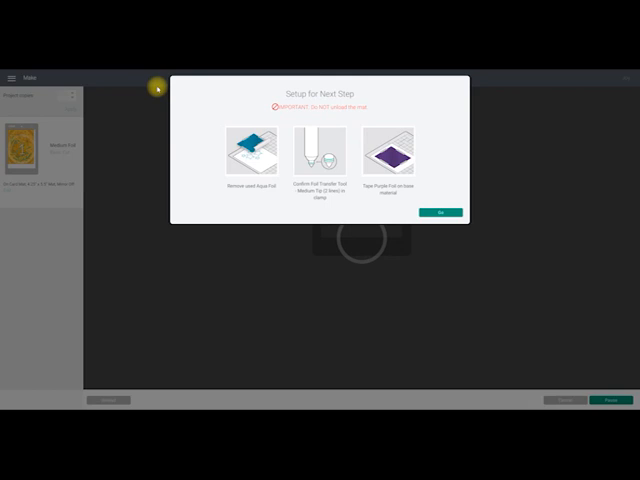
Start the purple foil pass and let it finish
click(439, 211)
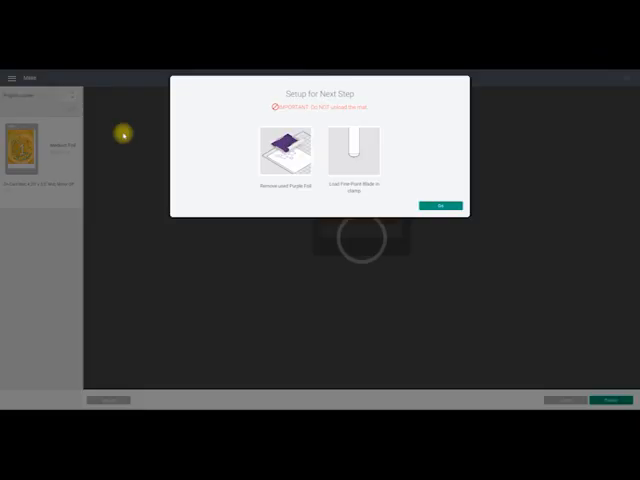